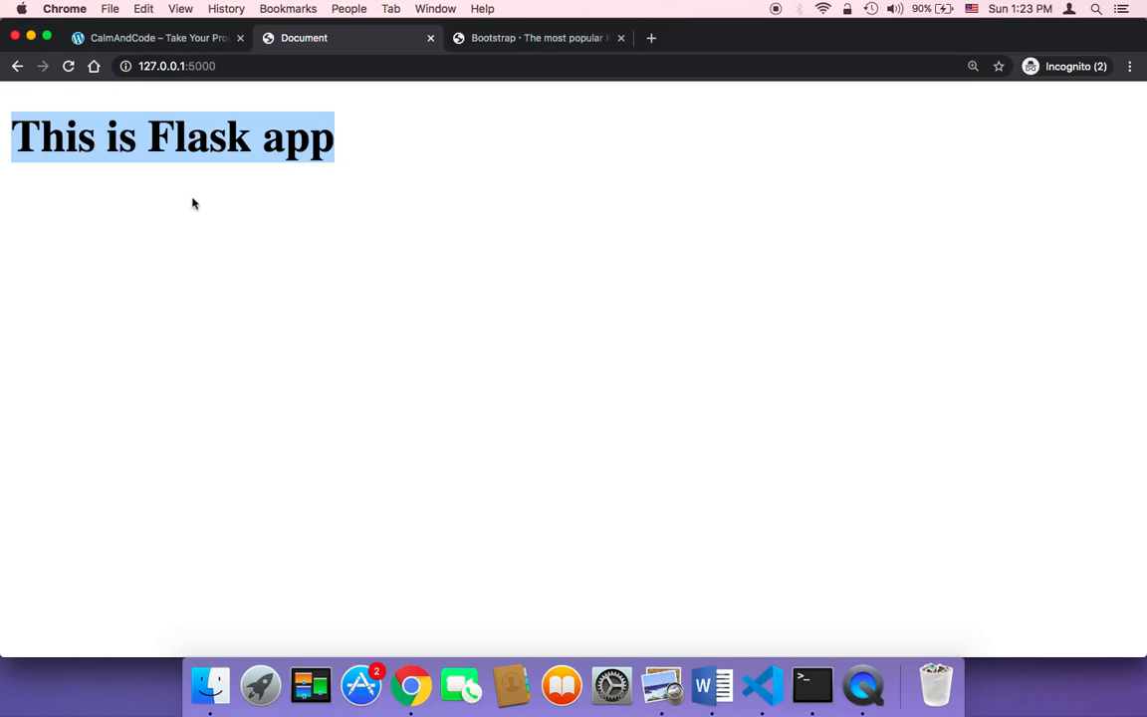
pyautogui.moveTo(694, 347)
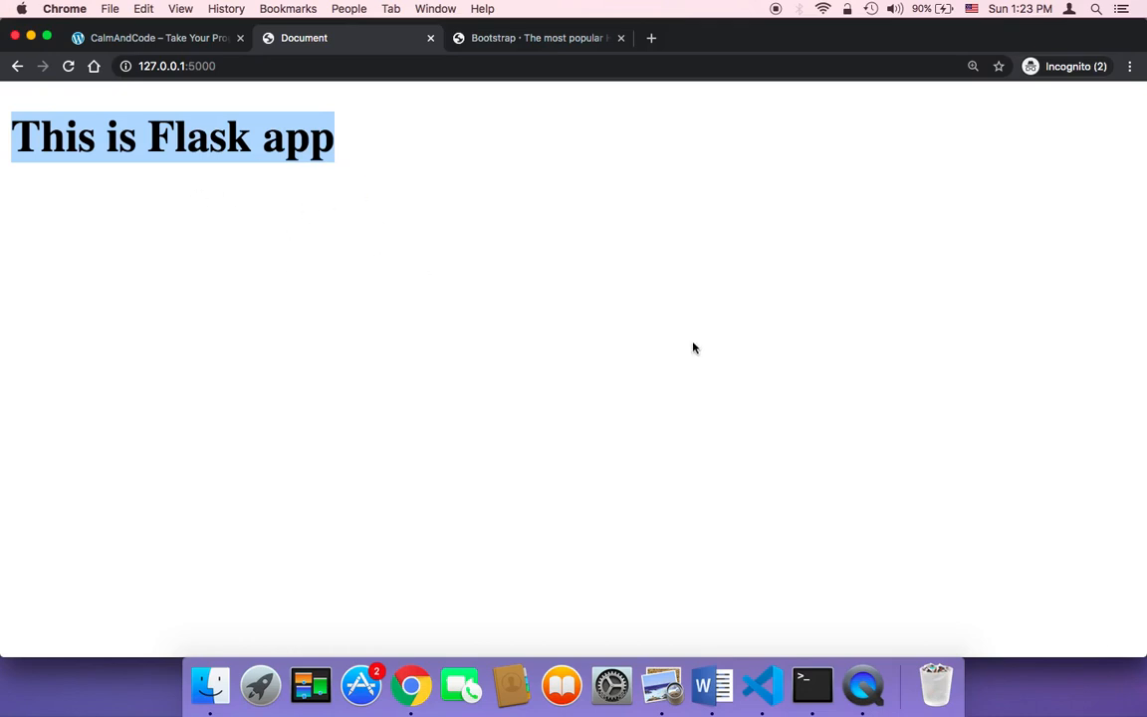
pyautogui.moveTo(390, 242)
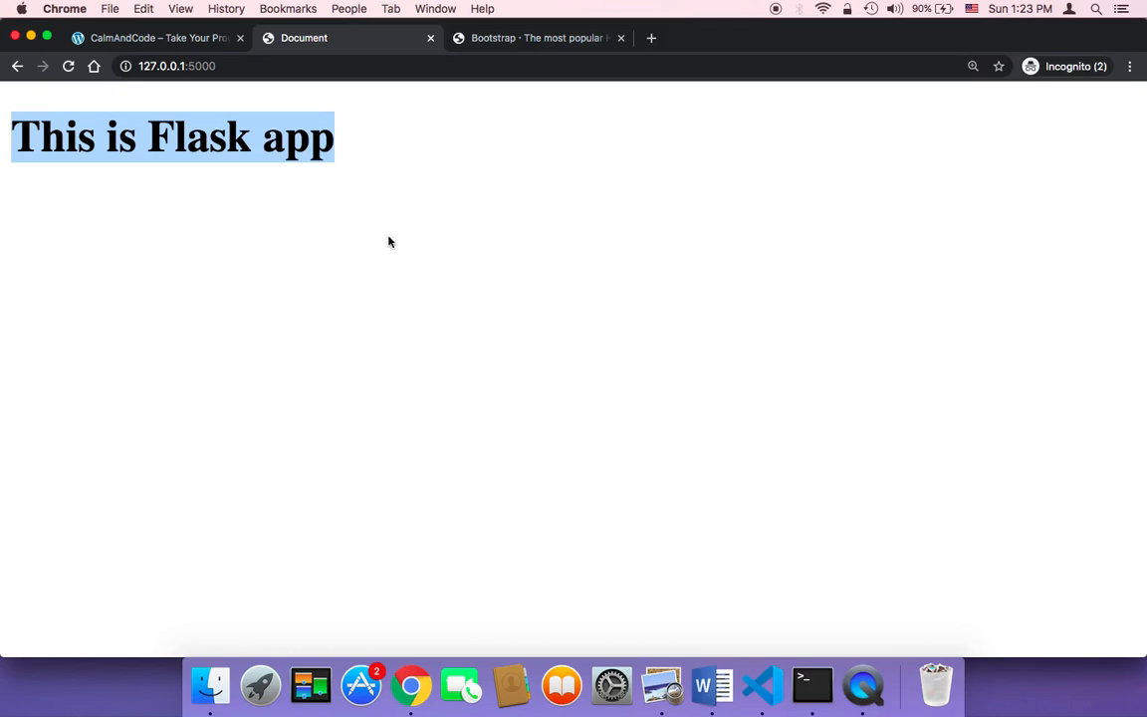
# - Switch from Chrome to the index.html template in Visual Studio Code
pyautogui.click(761, 684)
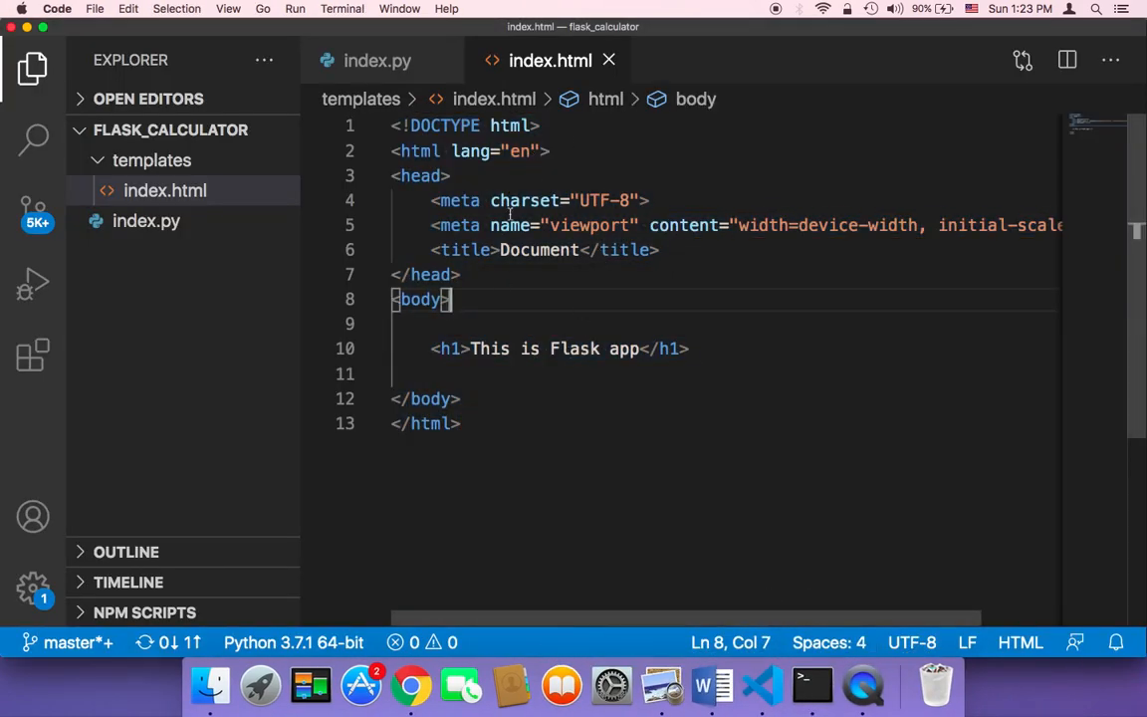
pyautogui.moveTo(623, 303)
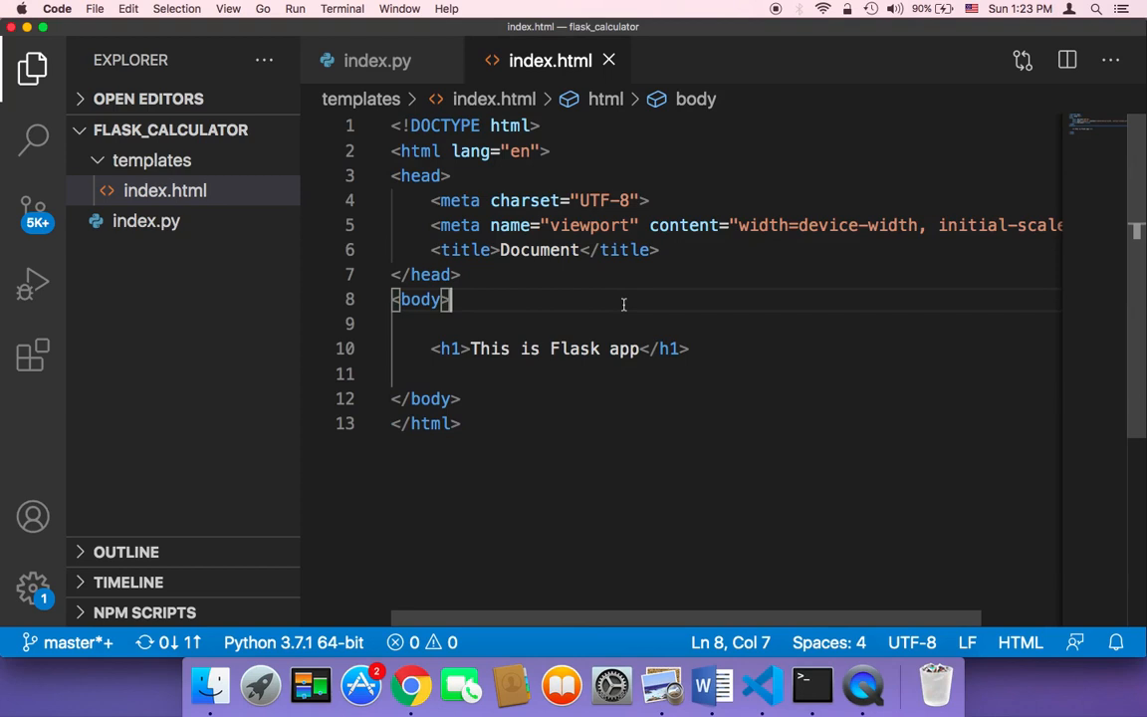
pyautogui.moveTo(534, 240)
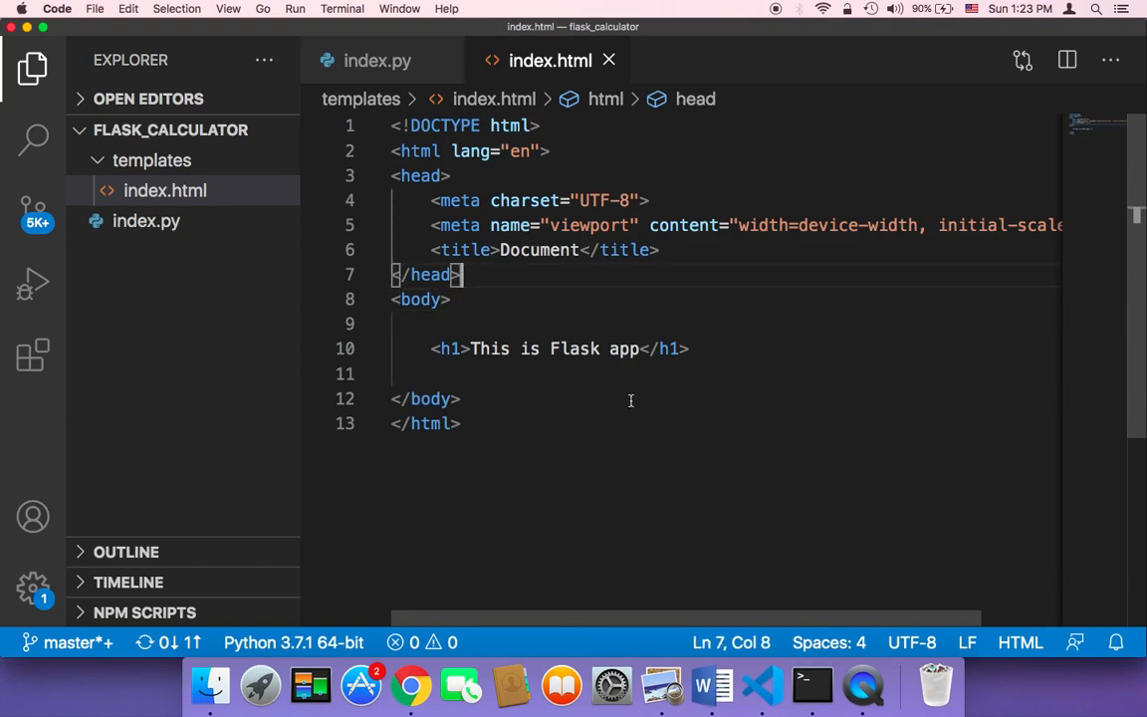
pyautogui.moveTo(575, 289)
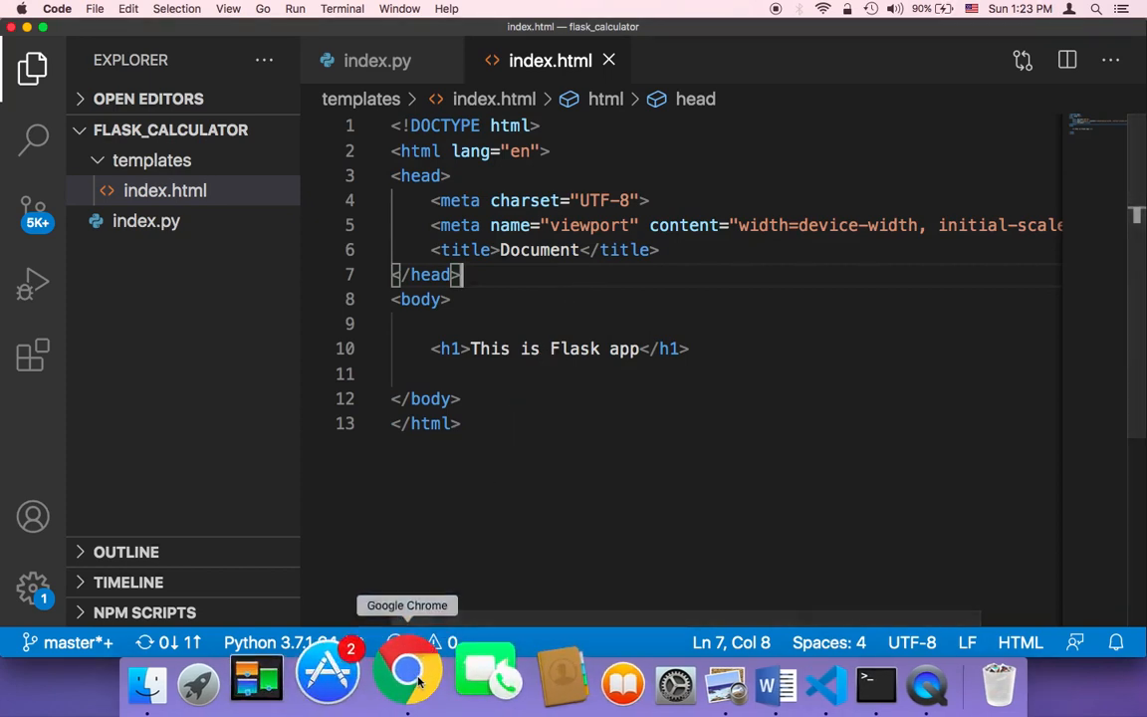
# - Return from the index.html template to Google Chrome
pyautogui.click(407, 667)
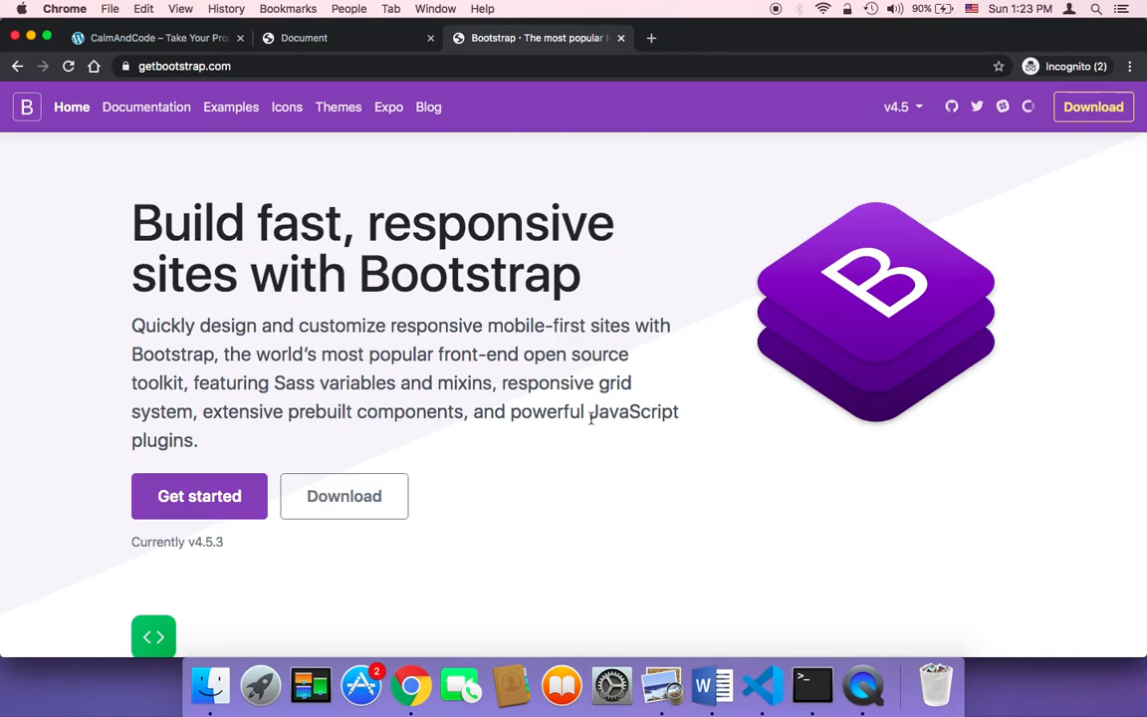
pyautogui.moveTo(479, 583)
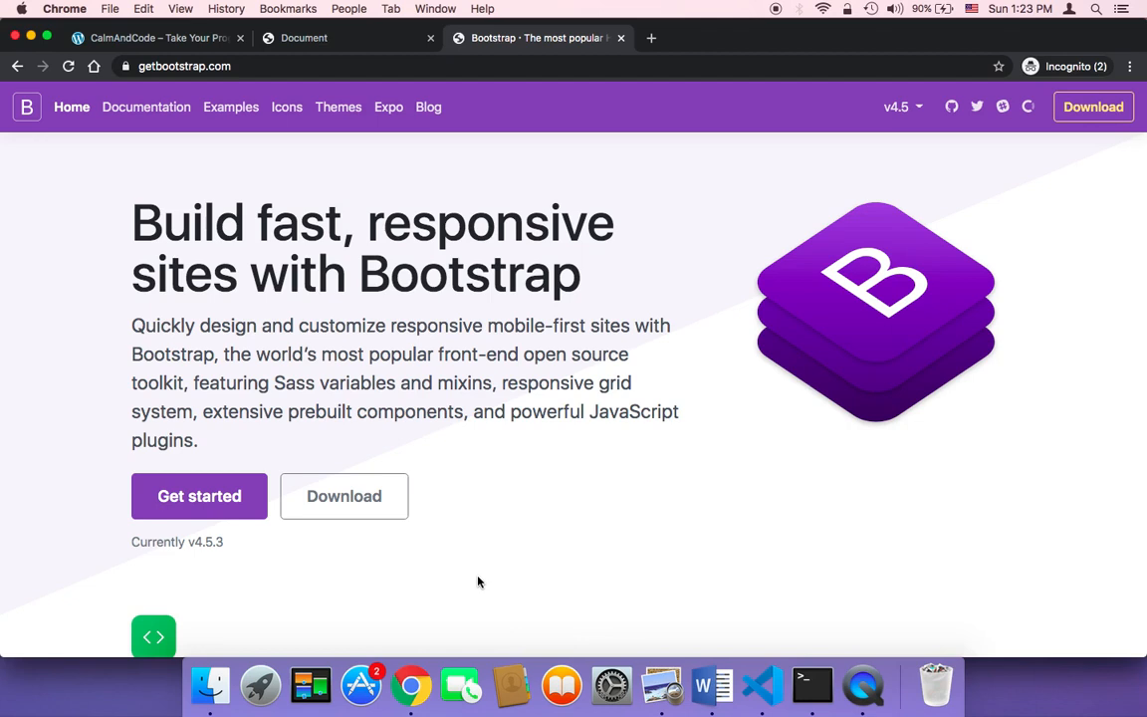
pyautogui.moveTo(430, 562)
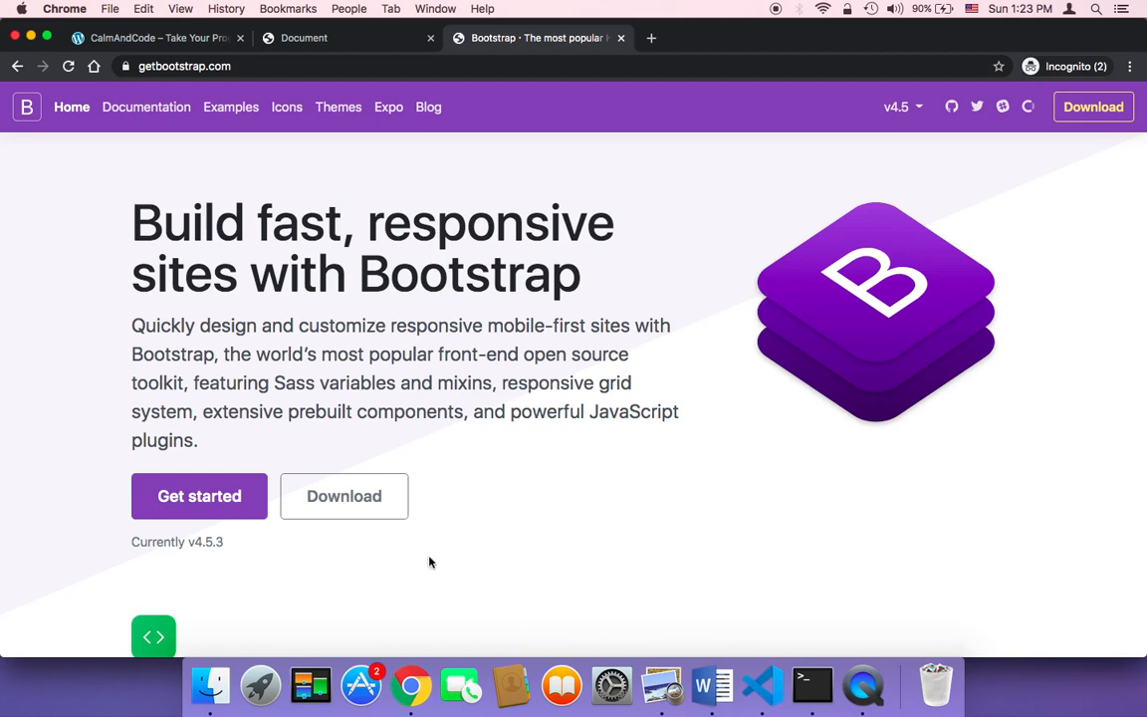
pyautogui.moveTo(156, 82)
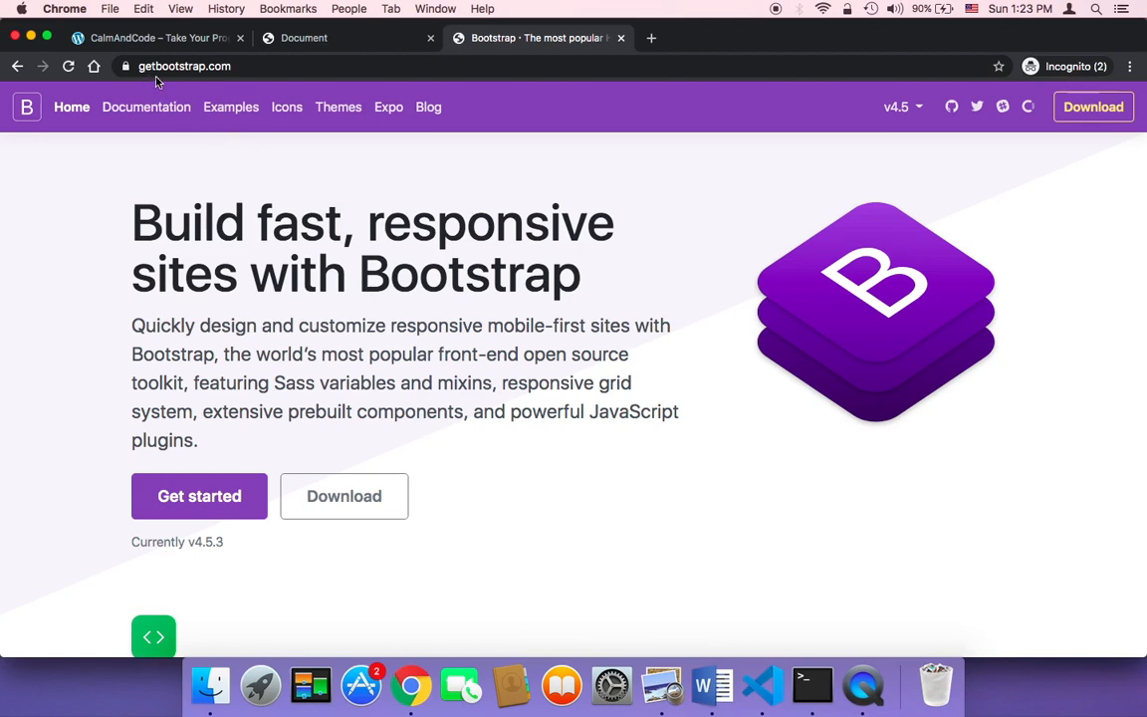
pyautogui.moveTo(219, 450)
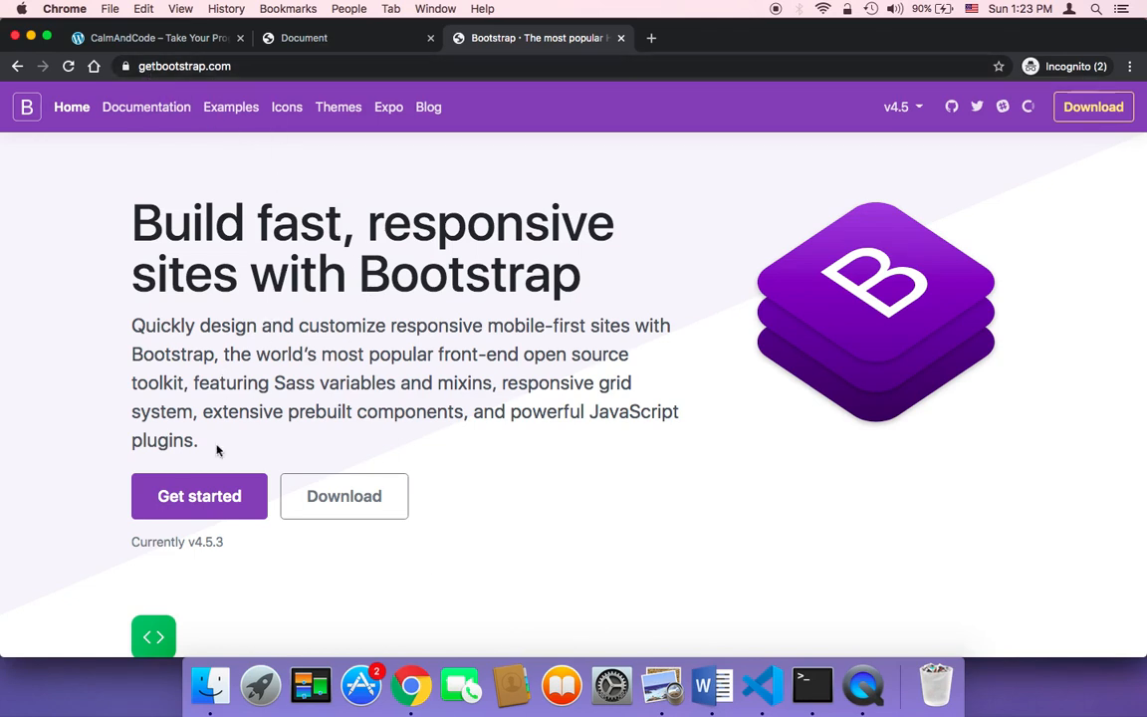
# - Open the Get started introduction from the Bootstrap homepage
pyautogui.click(199, 496)
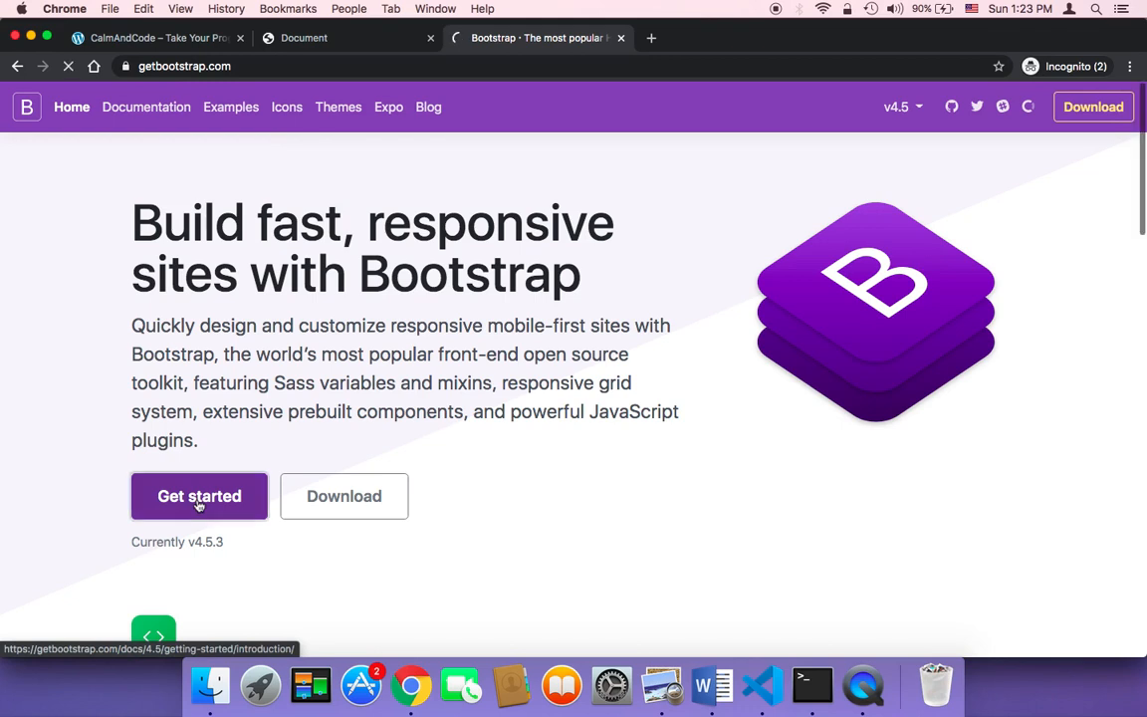
# - Copy the Bootstrap CSS stylesheet link from the Quick start section
pyautogui.click(199, 496)
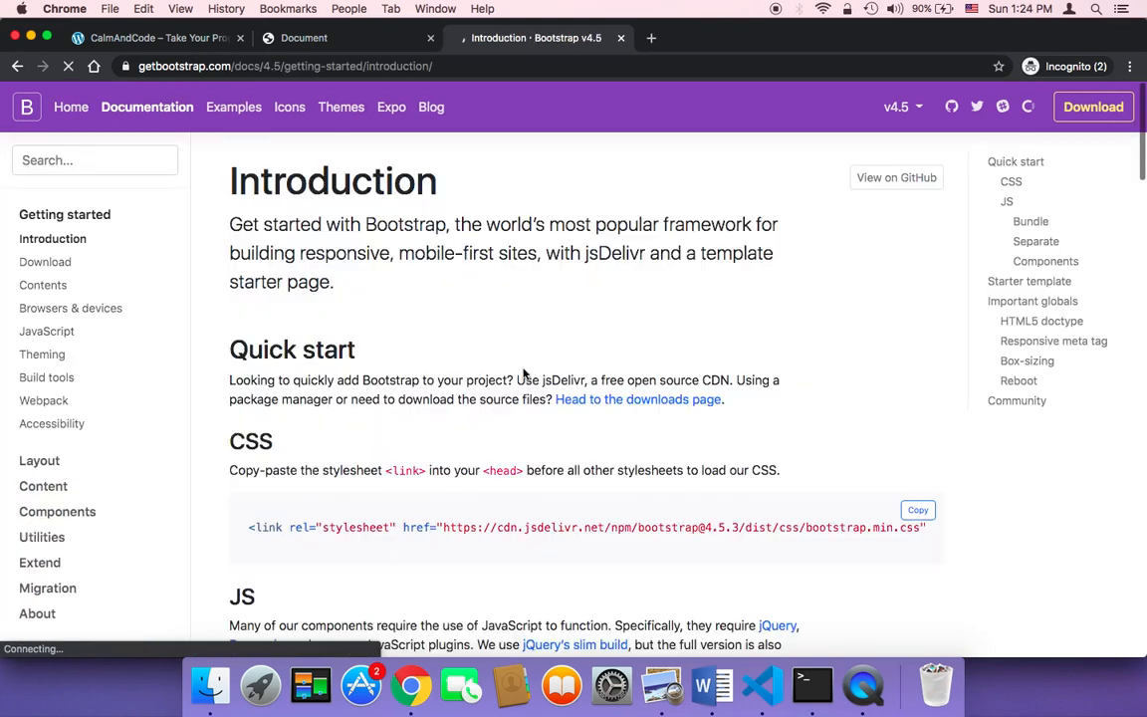
pyautogui.scroll(-3)
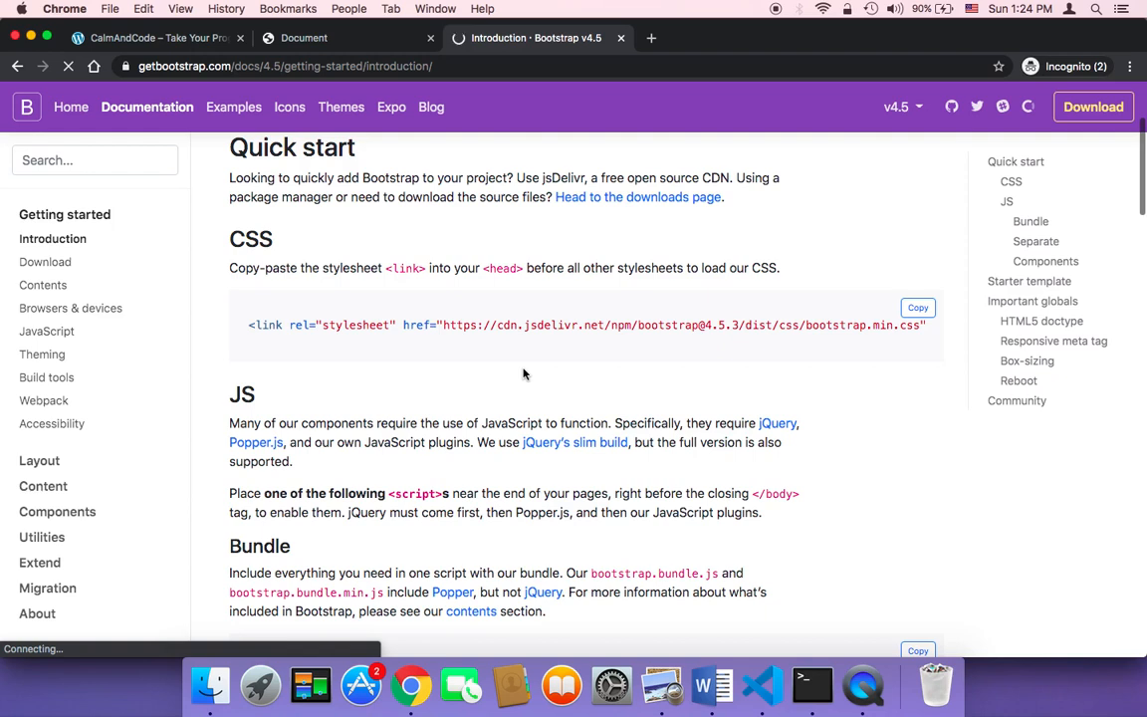
pyautogui.moveTo(874, 309)
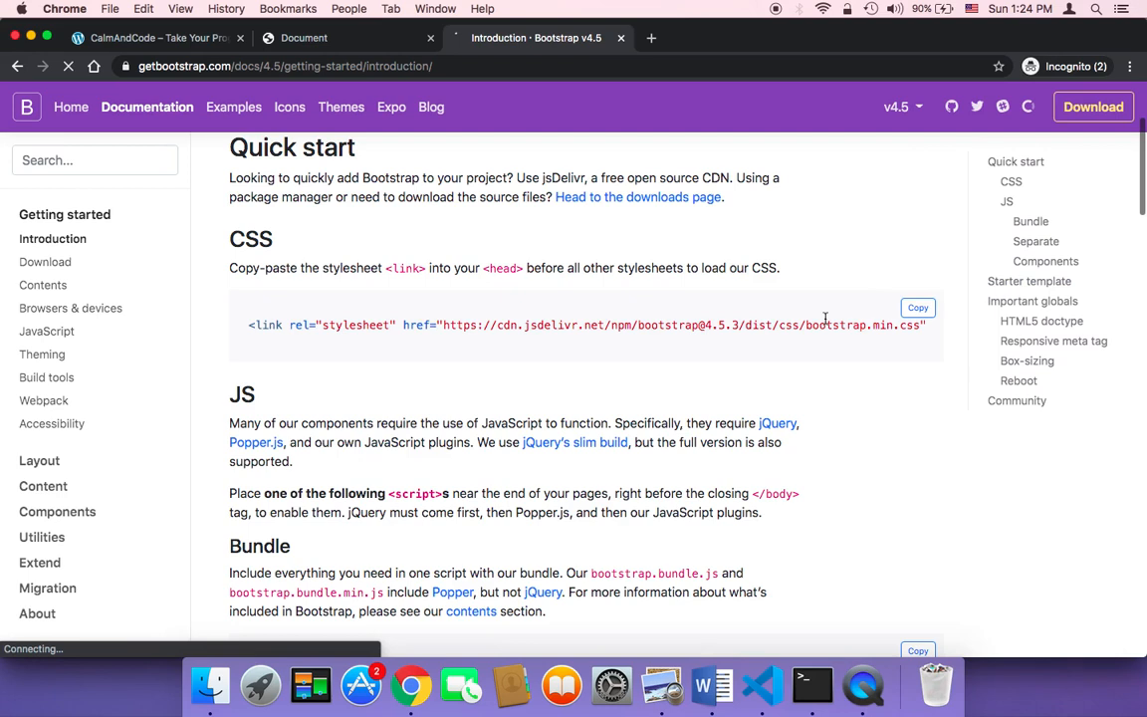
pyautogui.scroll(-3)
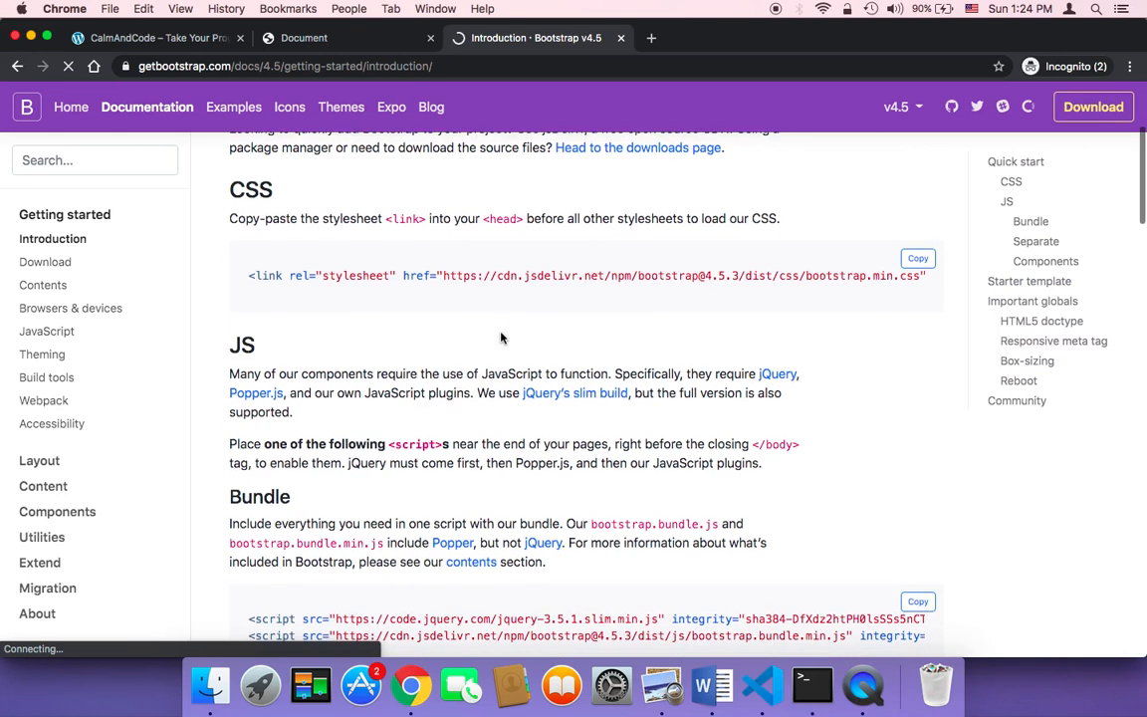
pyautogui.scroll(-3)
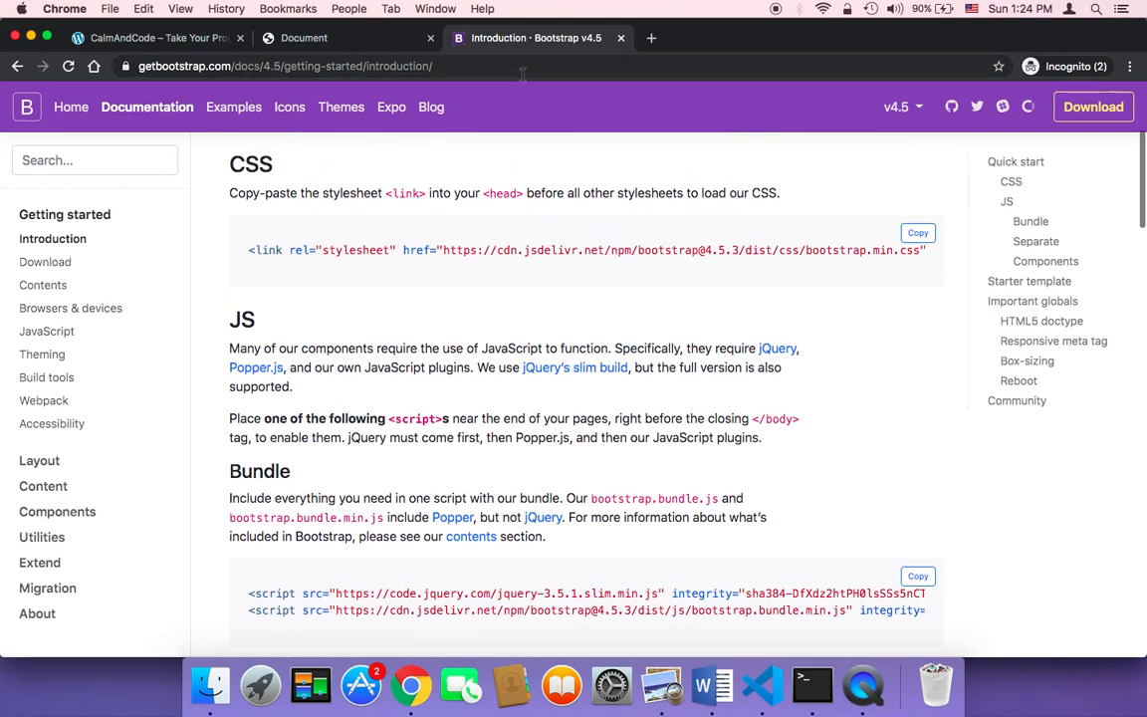
pyautogui.click(917, 232)
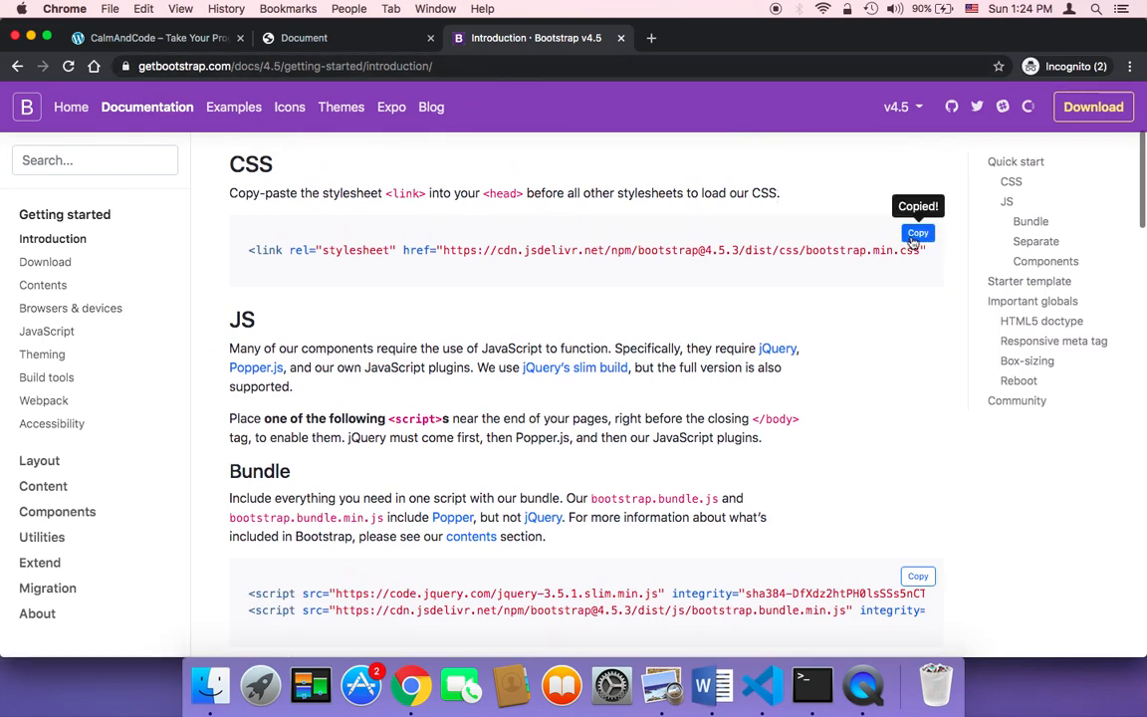
pyautogui.click(762, 684)
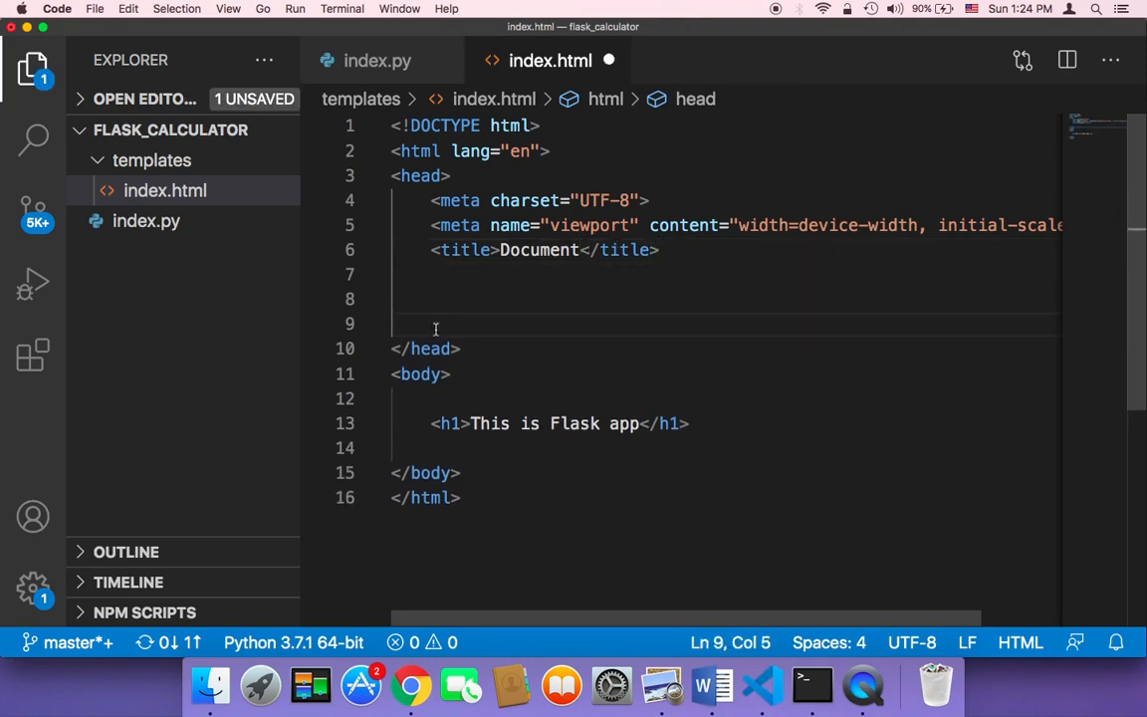
pyautogui.moveTo(430, 349)
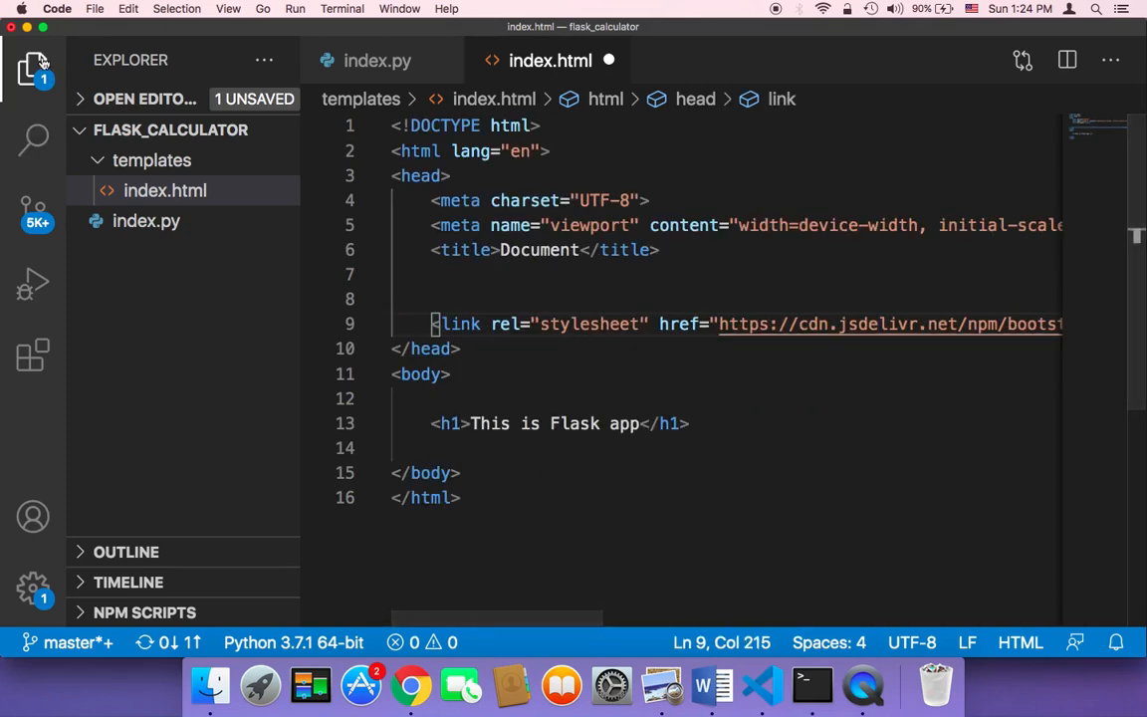
# - Go back to the Bootstrap documentation and scroll to the JS separate scripts
pyautogui.click(33, 68)
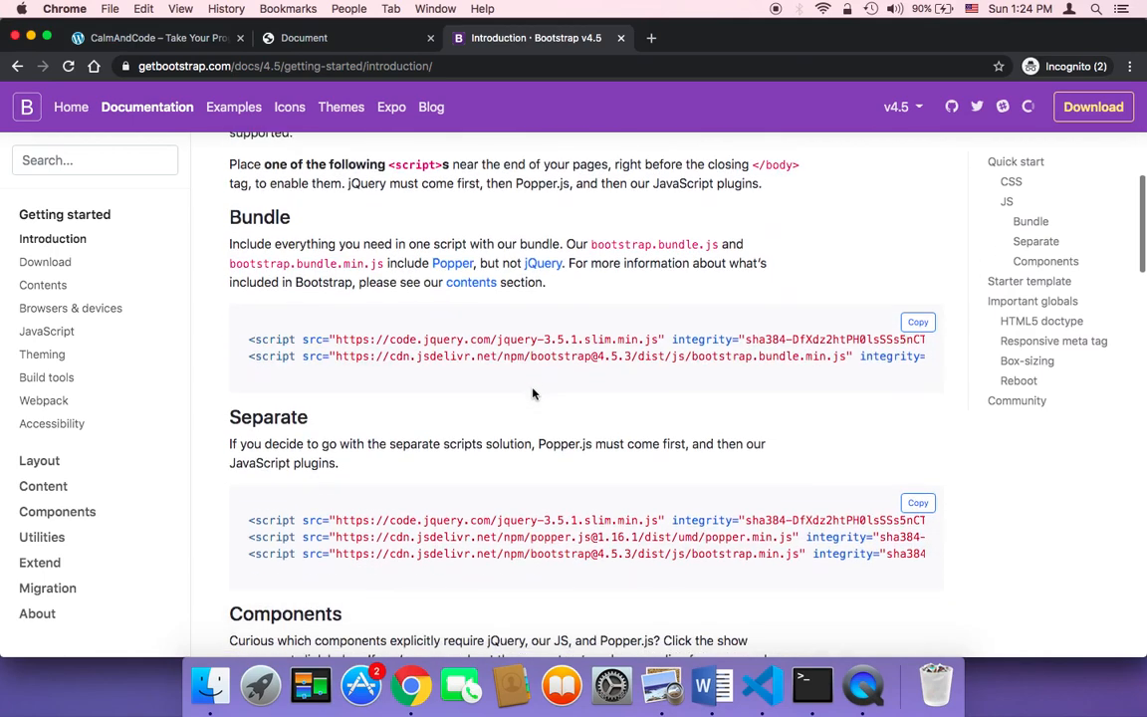
pyautogui.scroll(-3)
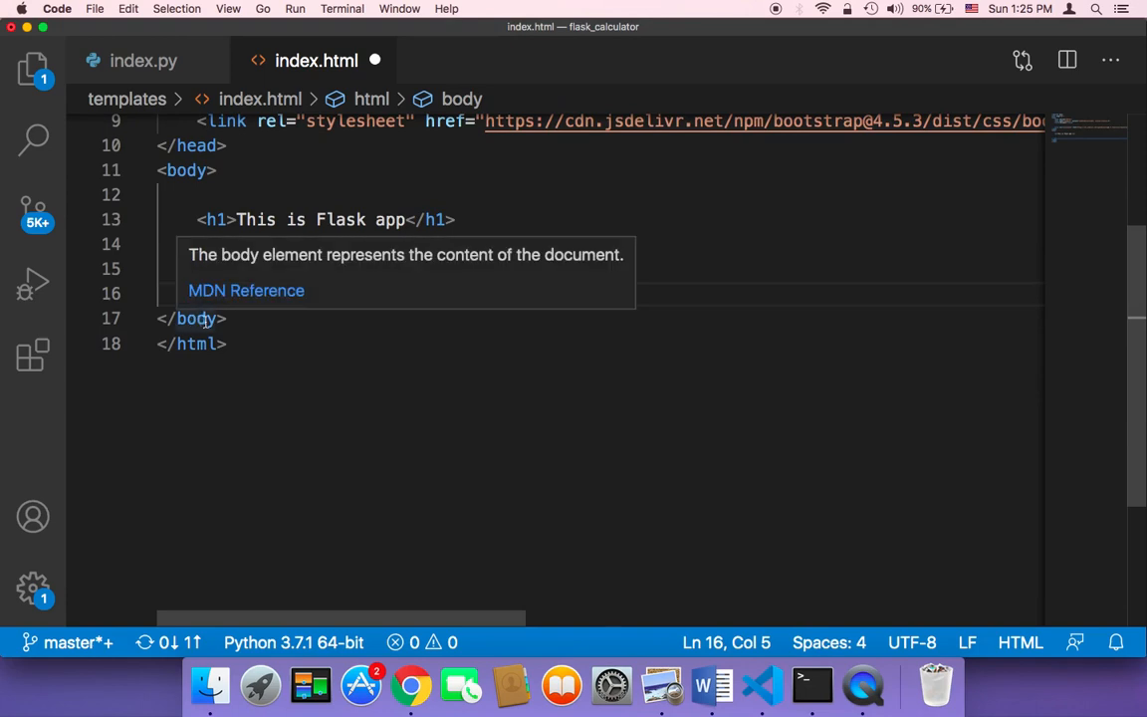
# - Paste the jQuery, Popper and Bootstrap script tags above </body>
pyautogui.press('enter')
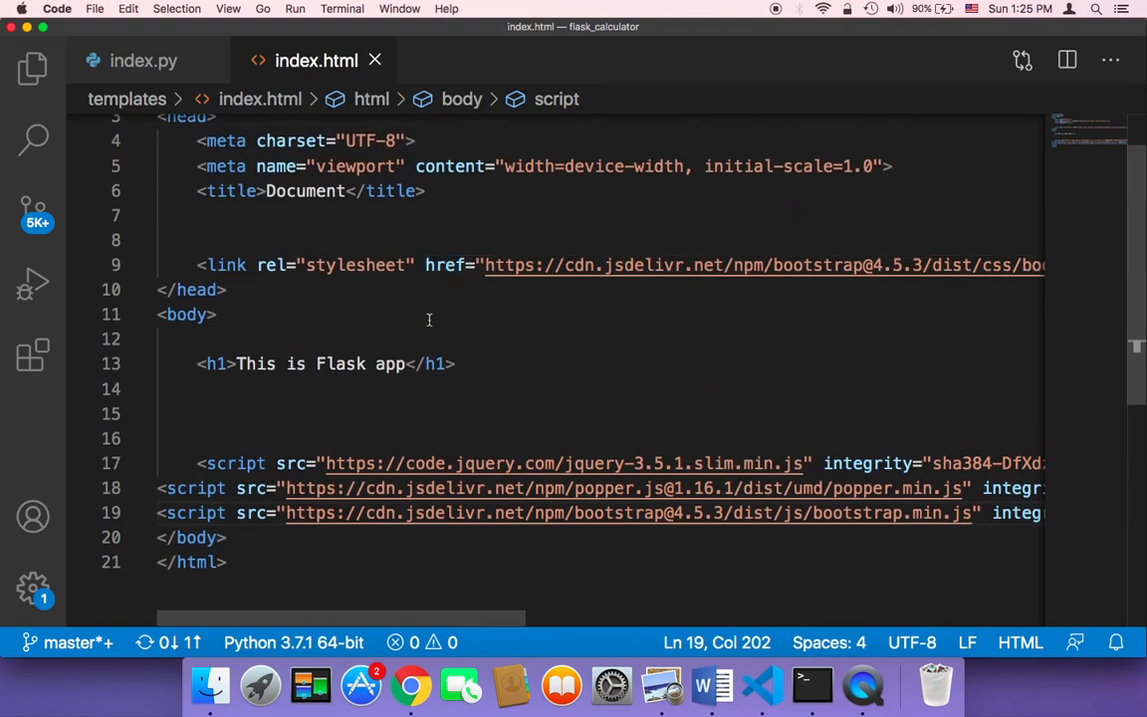
pyautogui.scroll(-3)
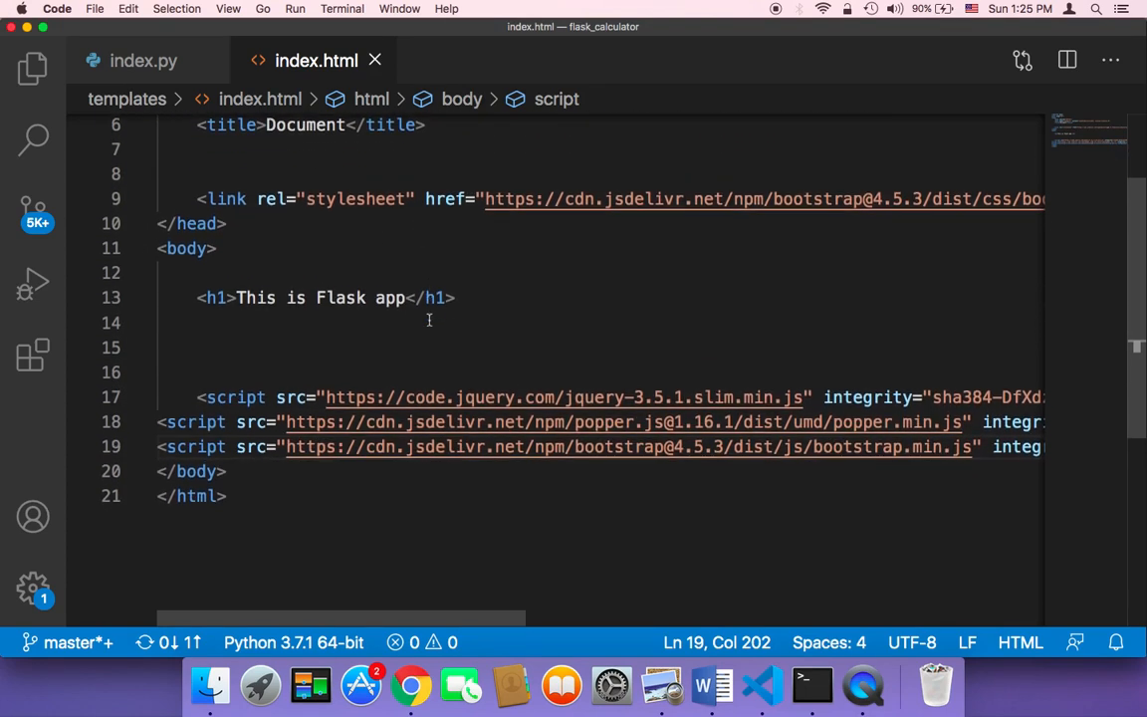
pyautogui.click(215, 298)
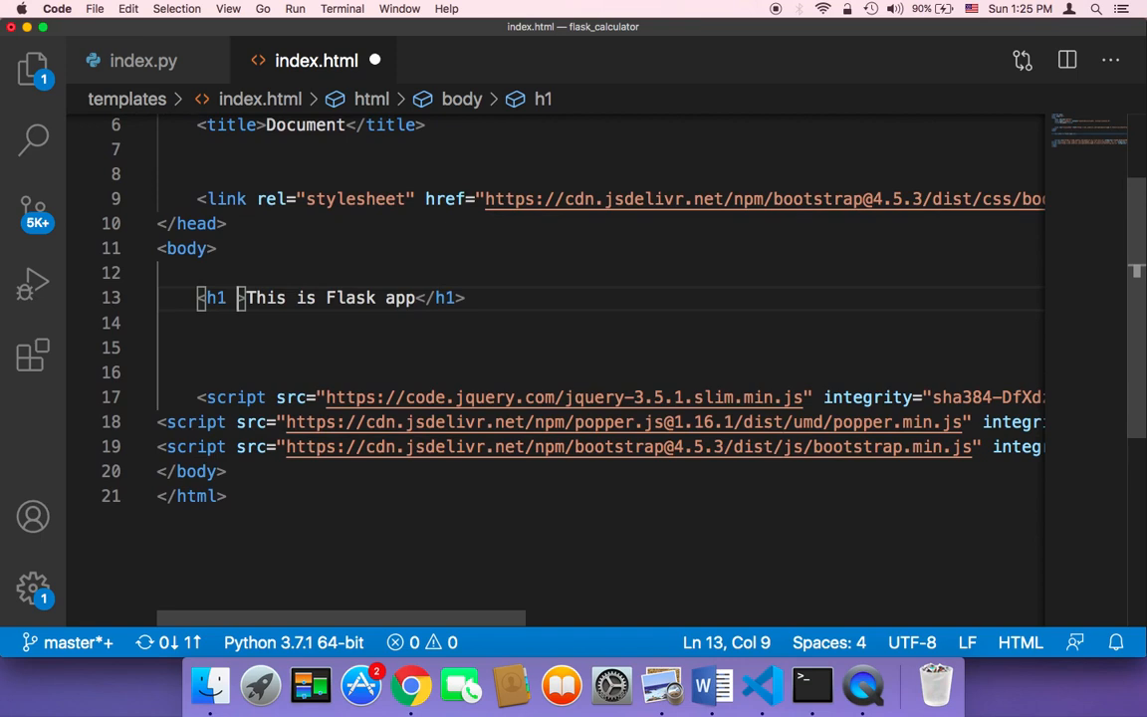
# - Type class="text-center" into the This is Flask app <h1> tag
pyautogui.write('class')
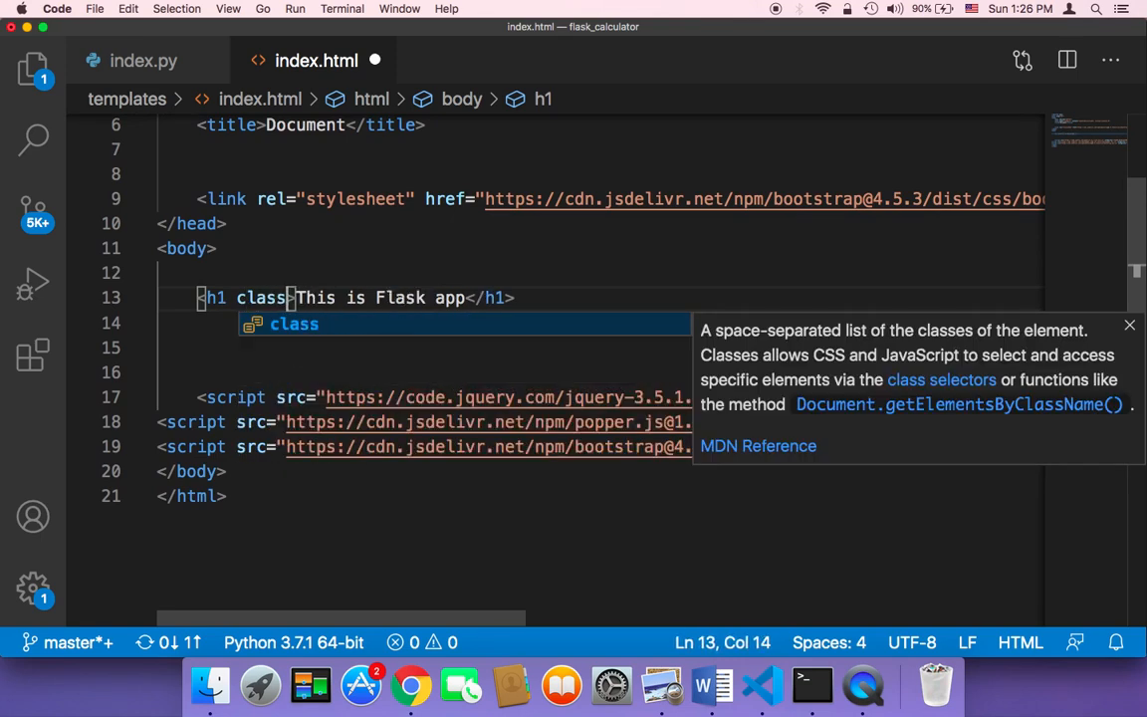
pyautogui.write('="')
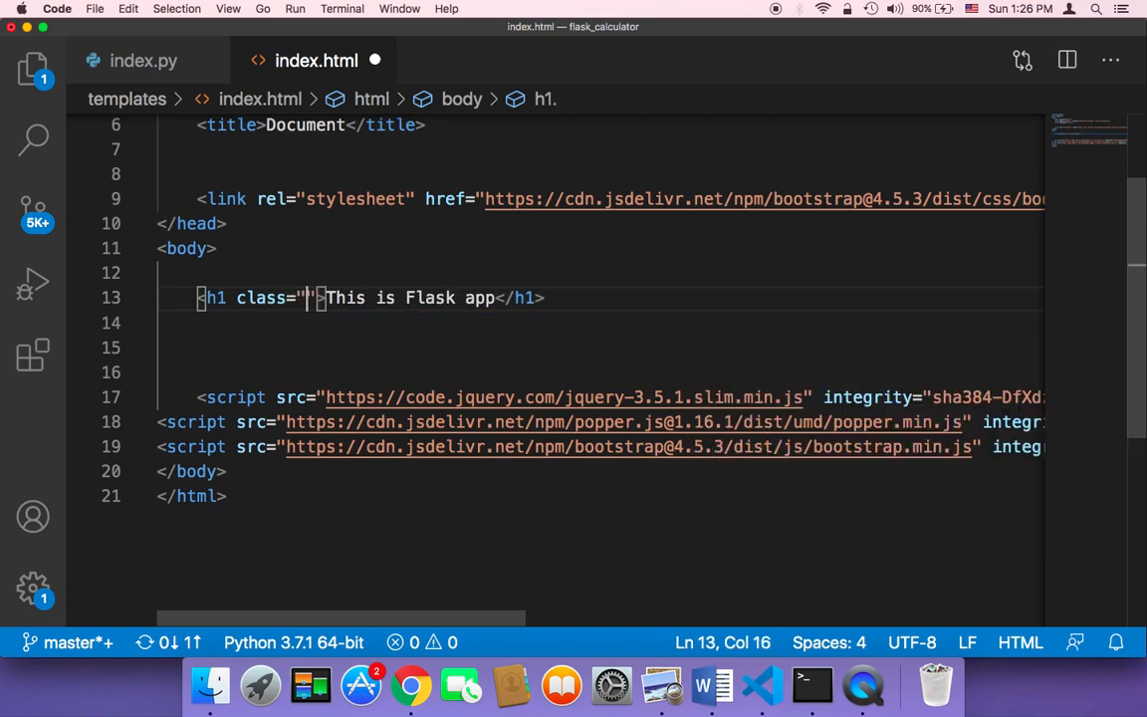
pyautogui.write('text')
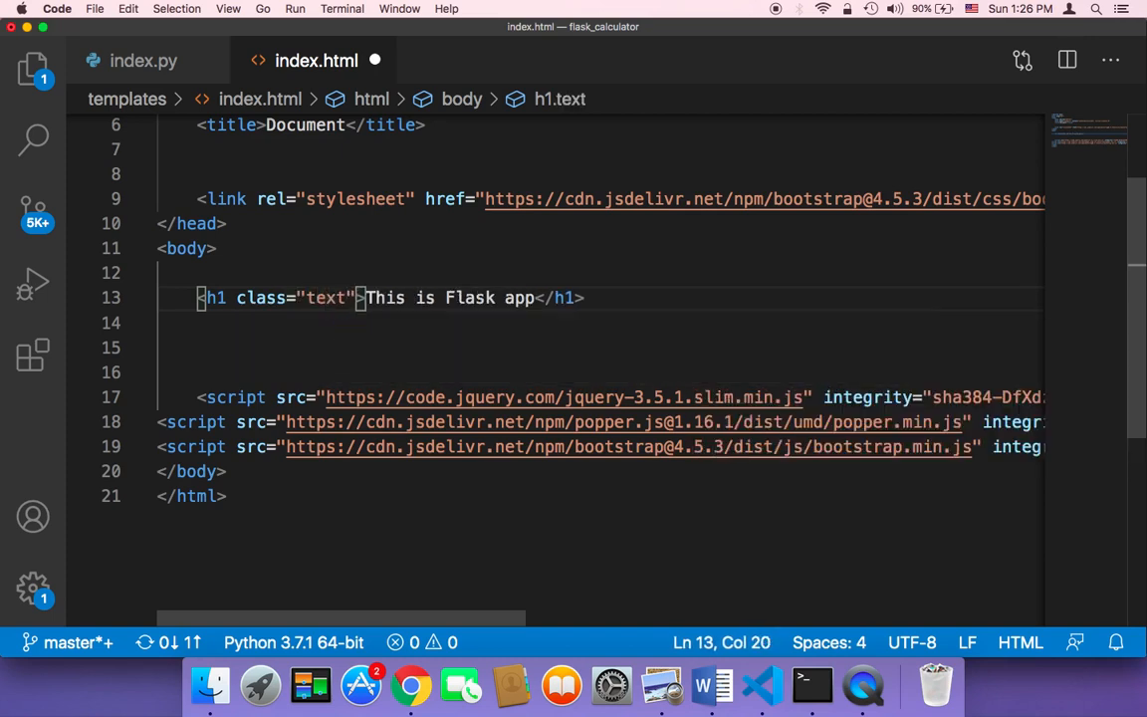
pyautogui.write('-cent')
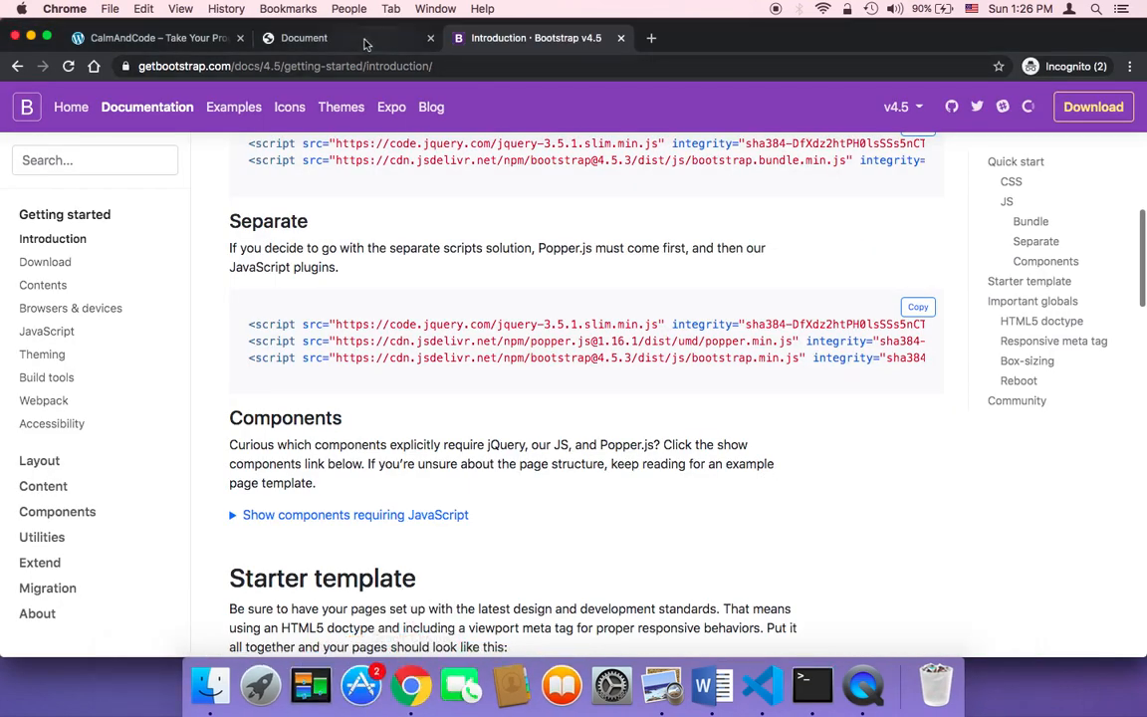
# - Reload the Flask app page to see the centered Bootstrap-styled heading
pyautogui.click(304, 38)
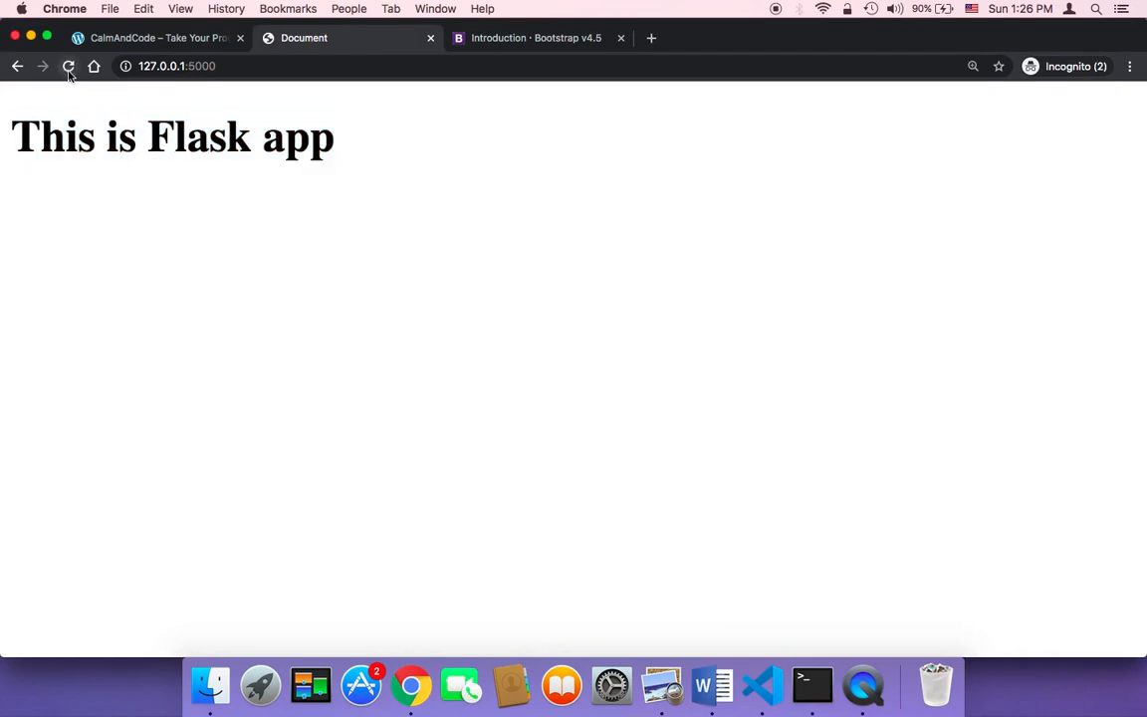
pyautogui.click(68, 66)
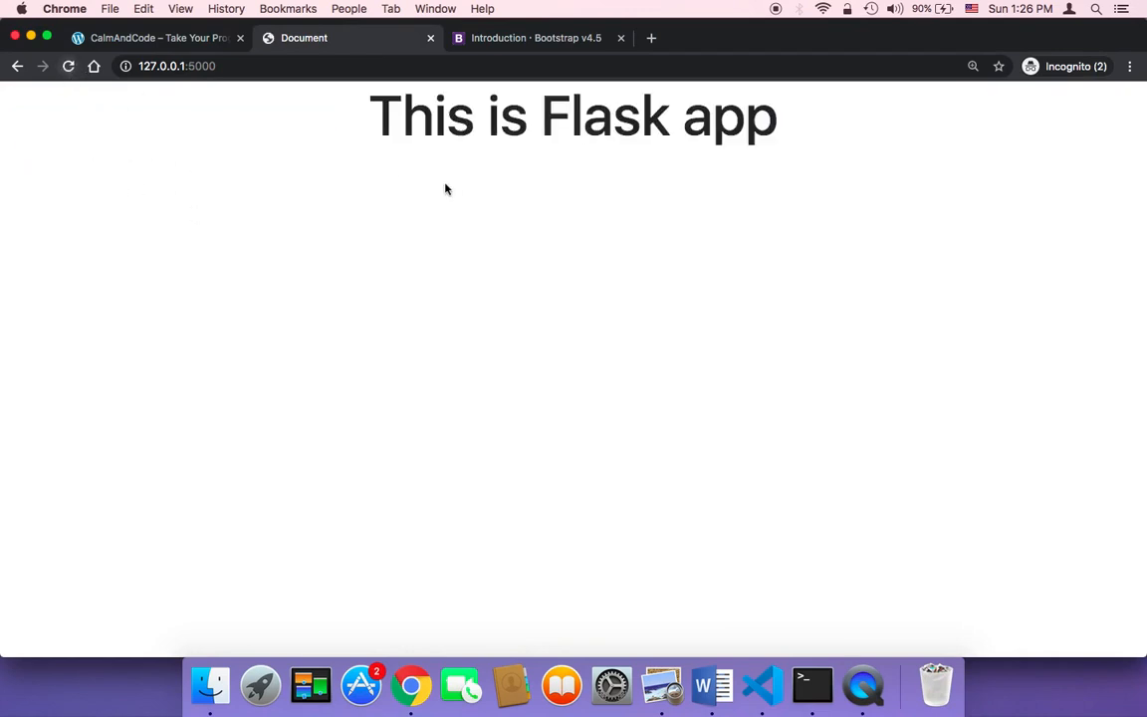